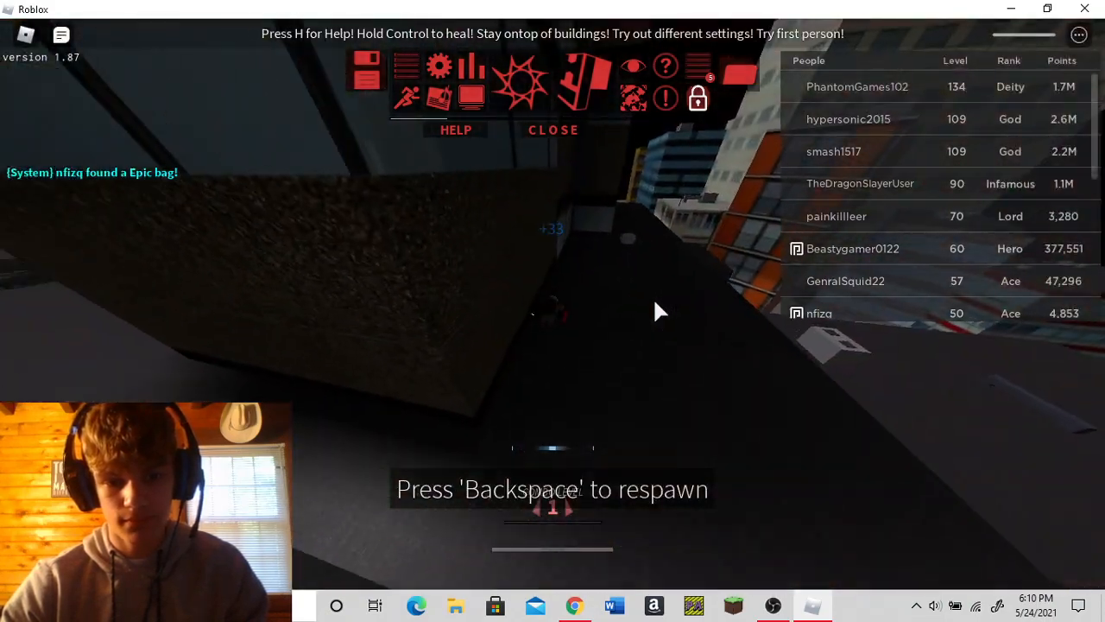
Run and jump across the buildings onto the city rooftop, raising points toward 5,822
key("backspace")
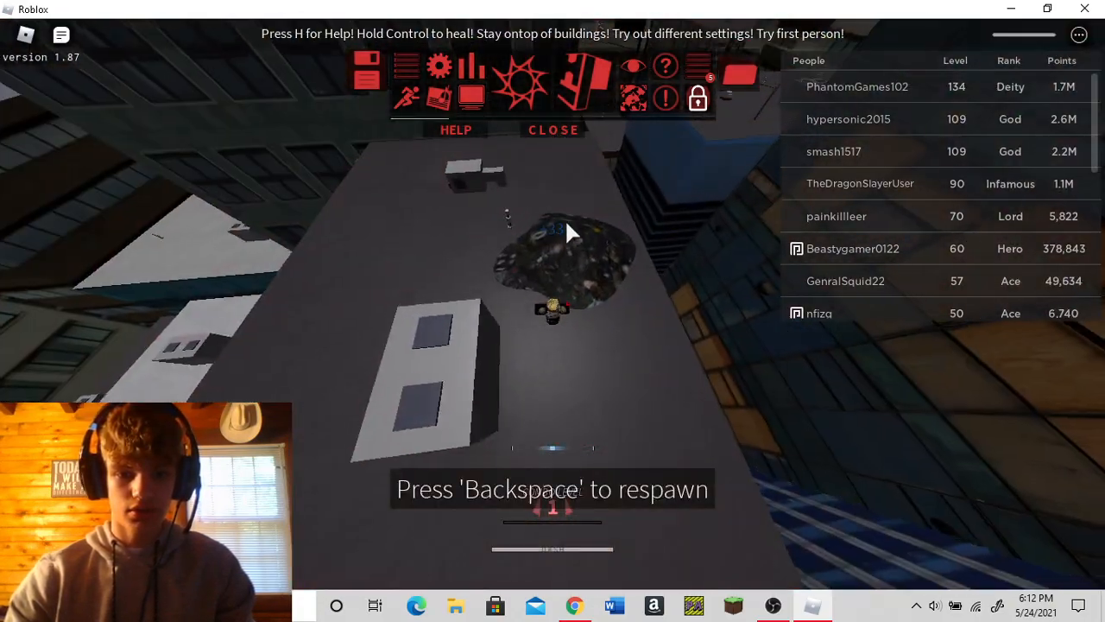
key("backspace")
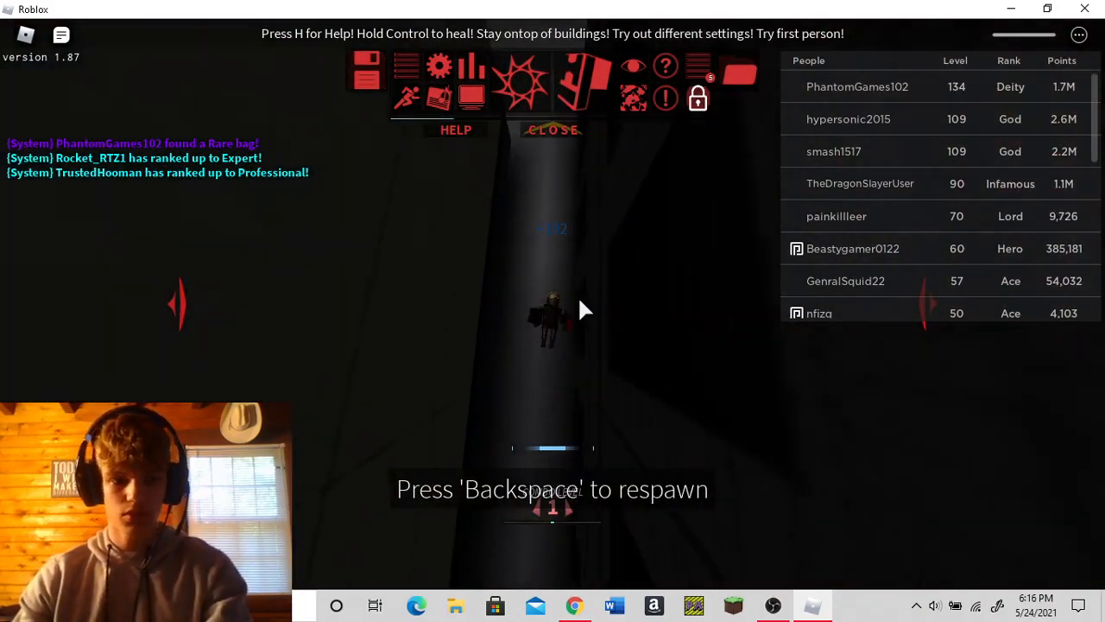
Wall-climb up the side of the tall city building as points pass 10,025
key("backspace")
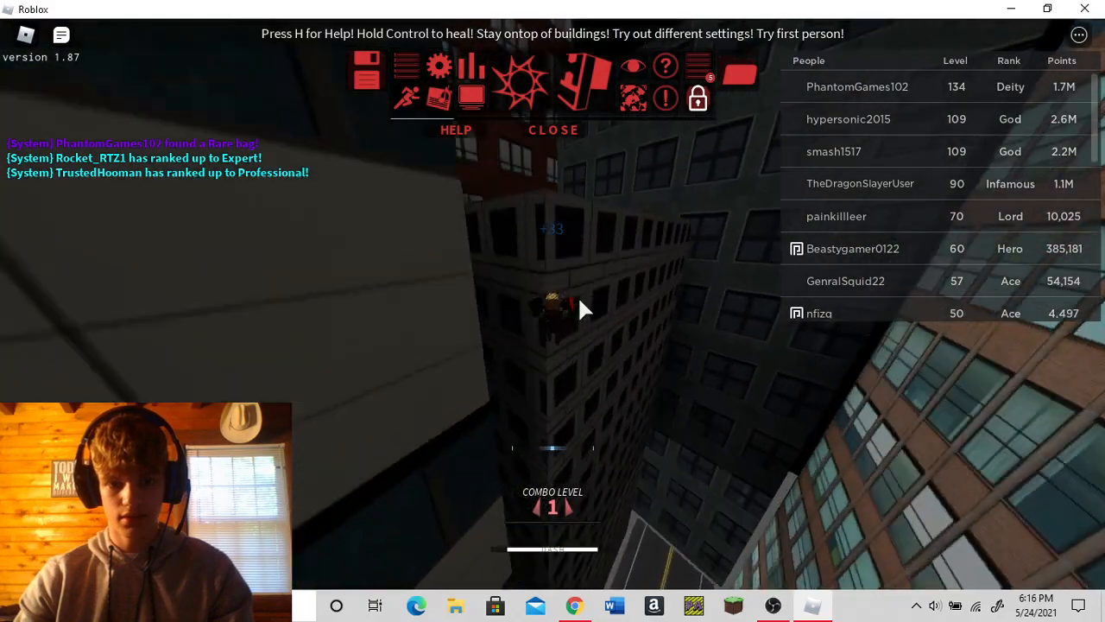
Free the mouse with Esc and switch to OBS Studio from the taskbar to check the recording
key("Escape")
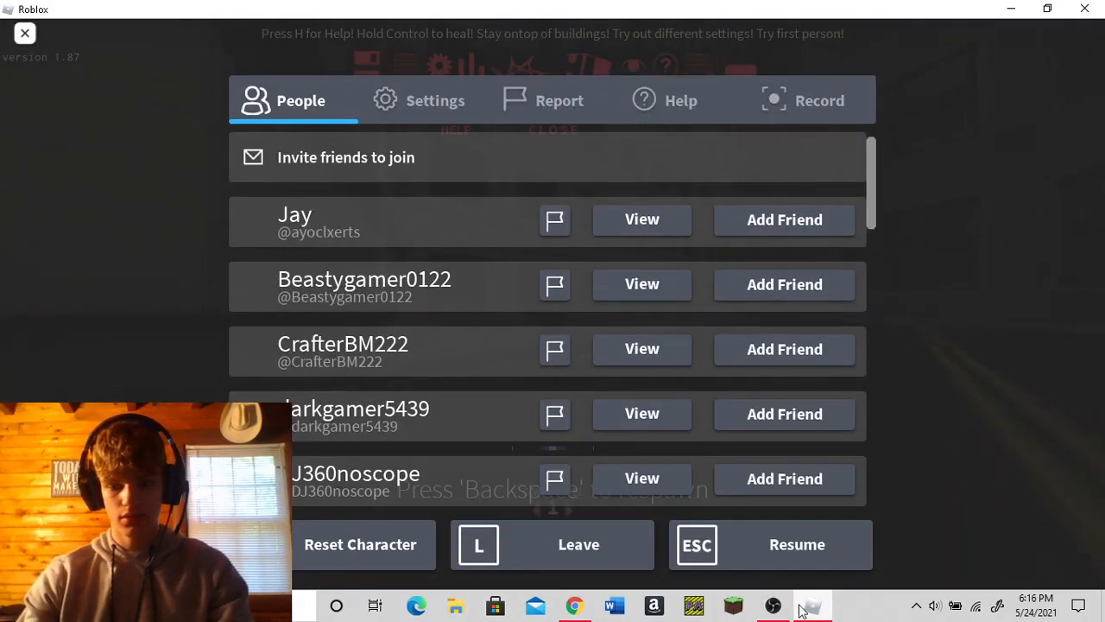
left_click(812, 605)
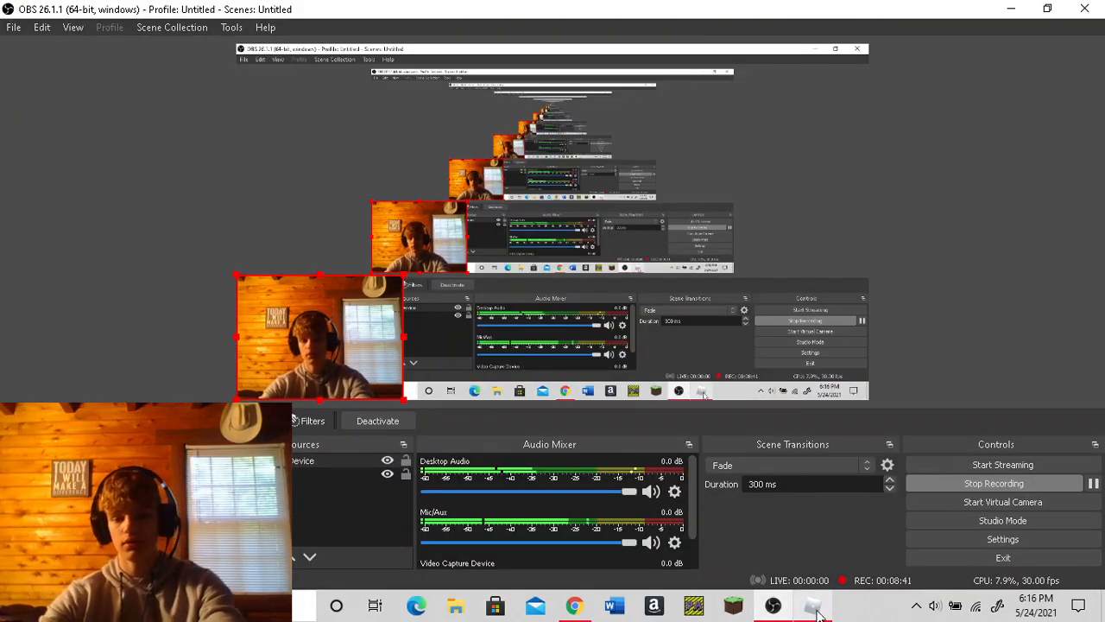
left_click(811, 605)
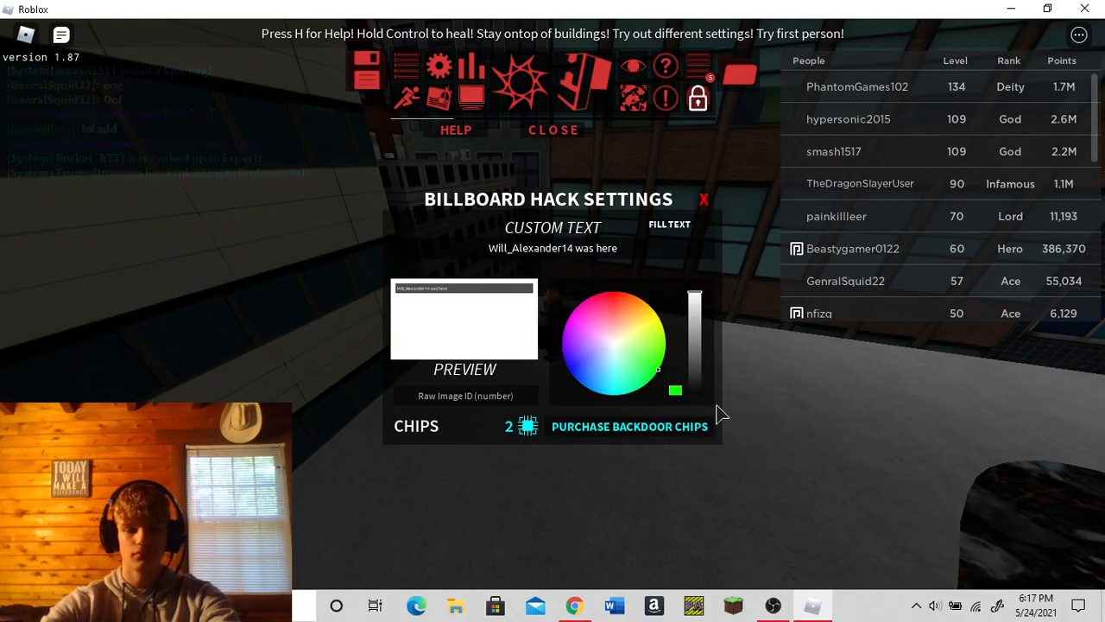
Close the Billboard Hack Settings panel with its red X and return to the rooftop gameplay
left_click(621, 292)
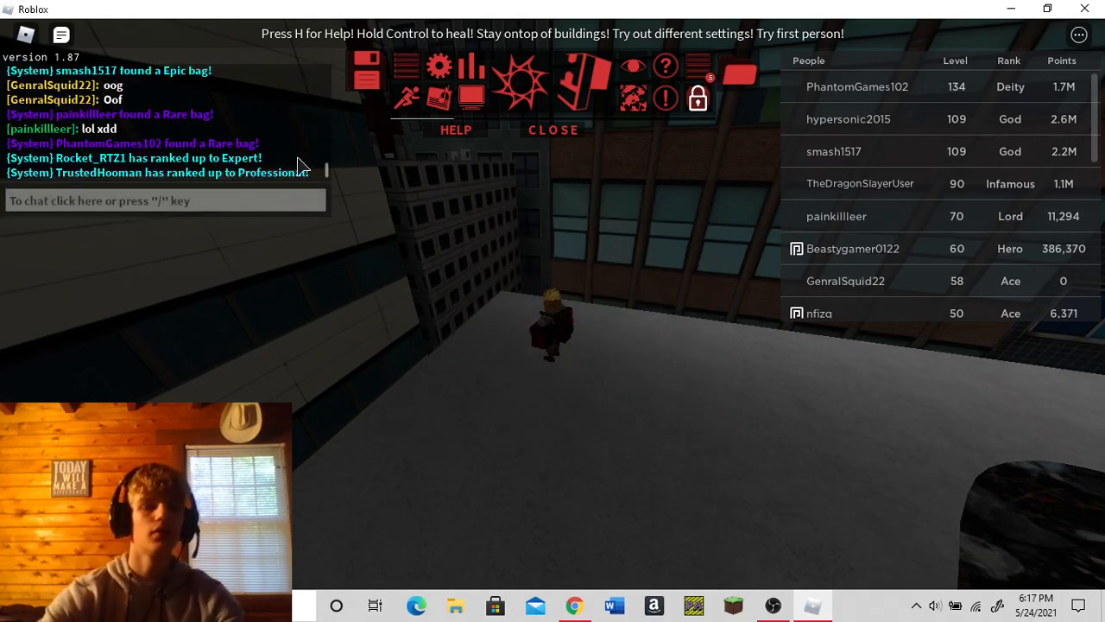
left_click(583, 78)
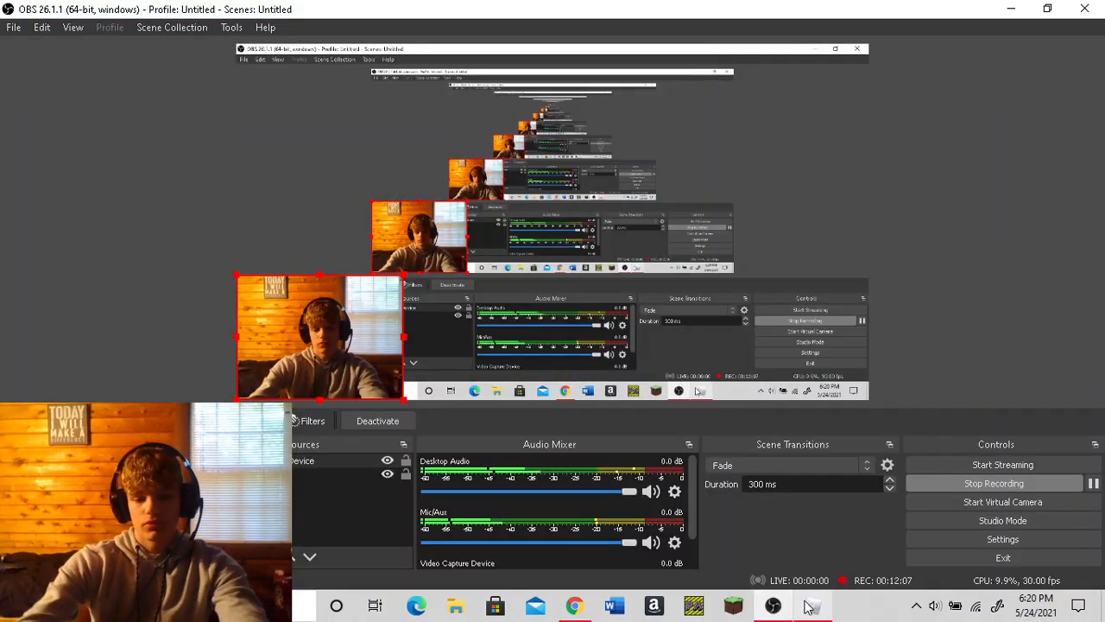
left_click(812, 605)
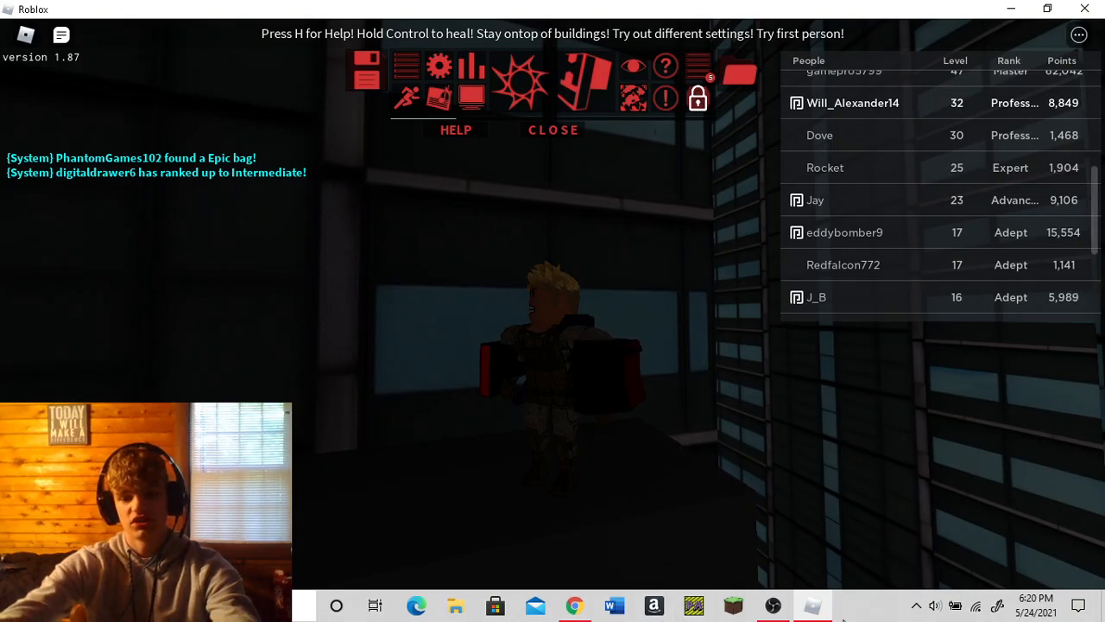
left_click(813, 605)
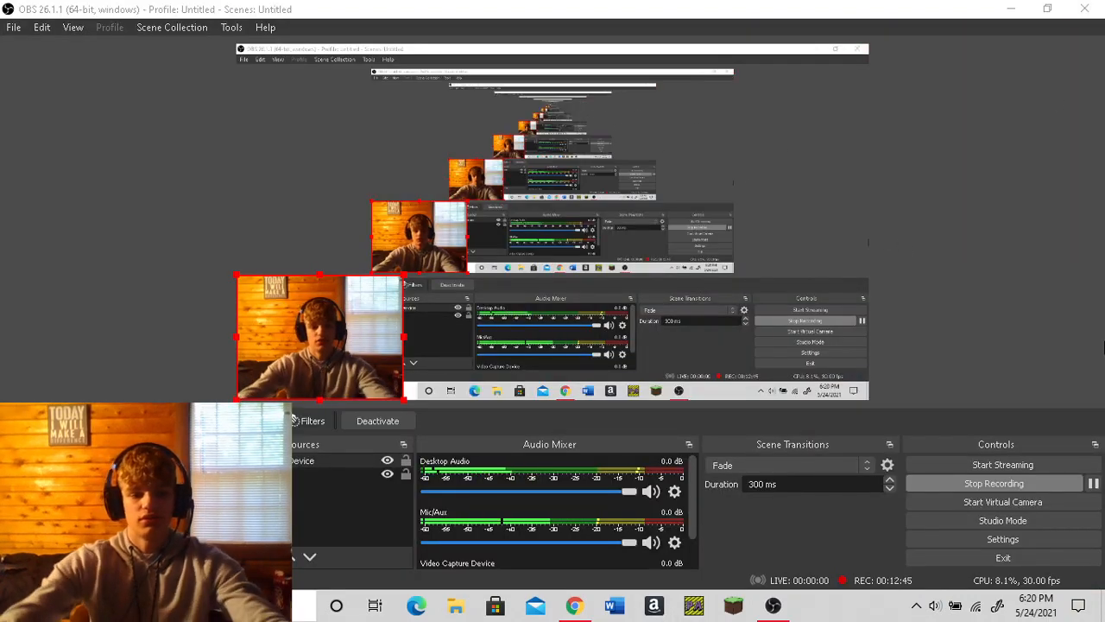